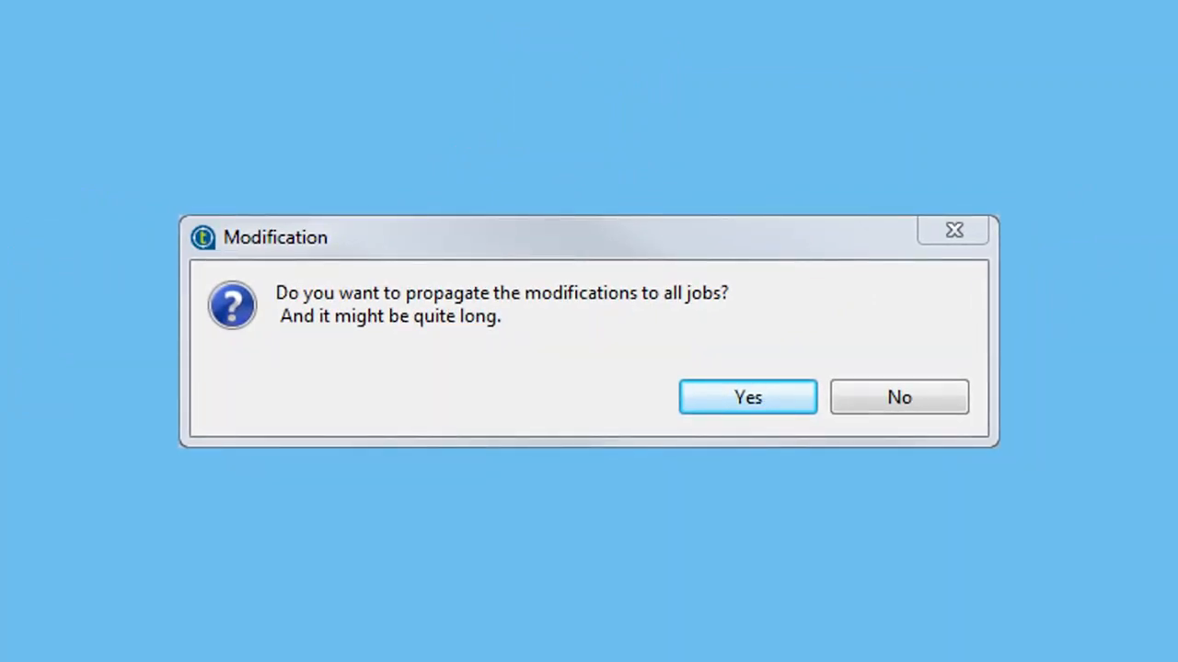
Dismiss the prompt about propagating modifications to all jobs and return to ReadWriteDB
{"action": "left_click", "coordinate": [747, 397]}
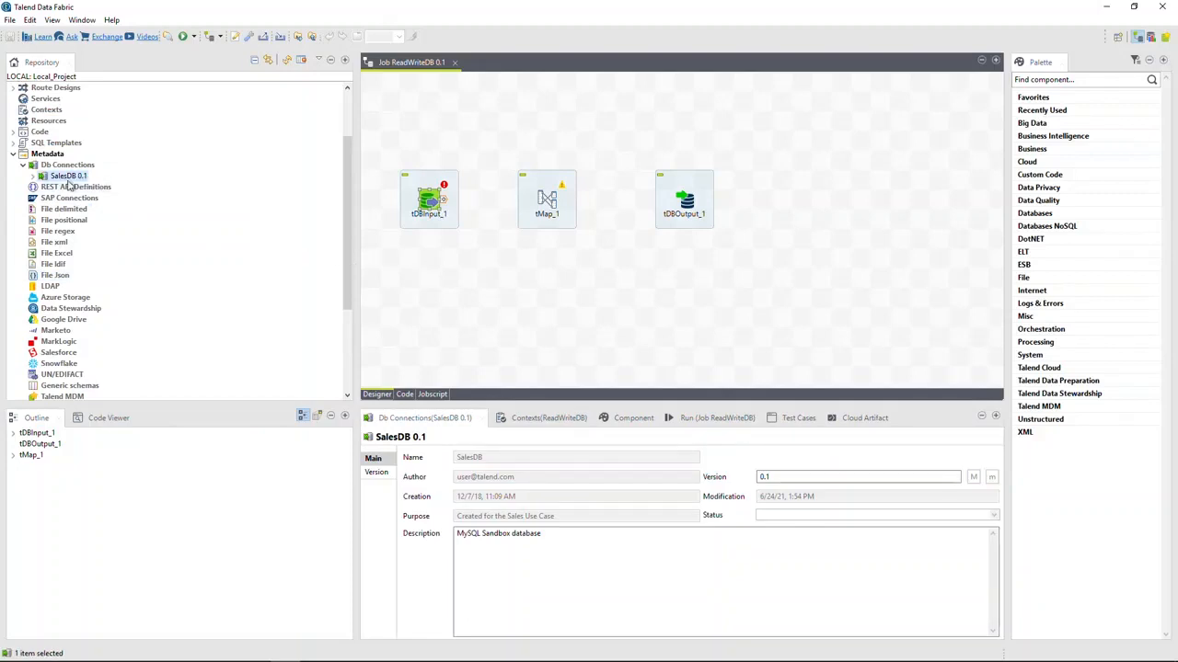
{"action": "left_click", "coordinate": [33, 176]}
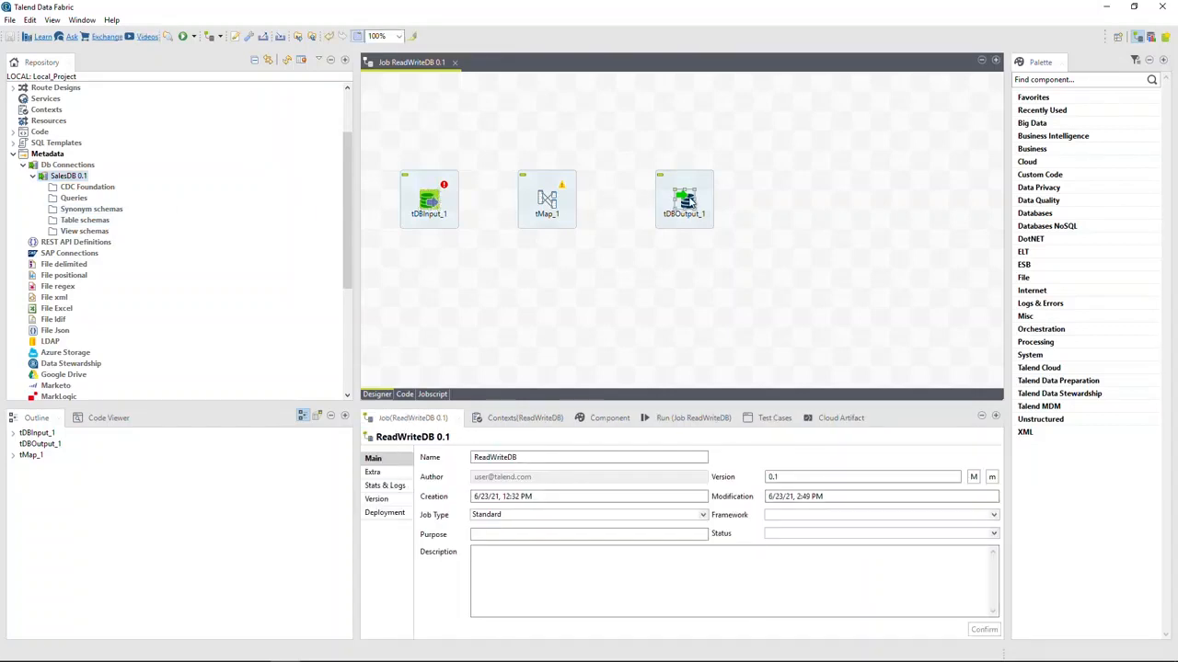
{"action": "left_click", "coordinate": [69, 175]}
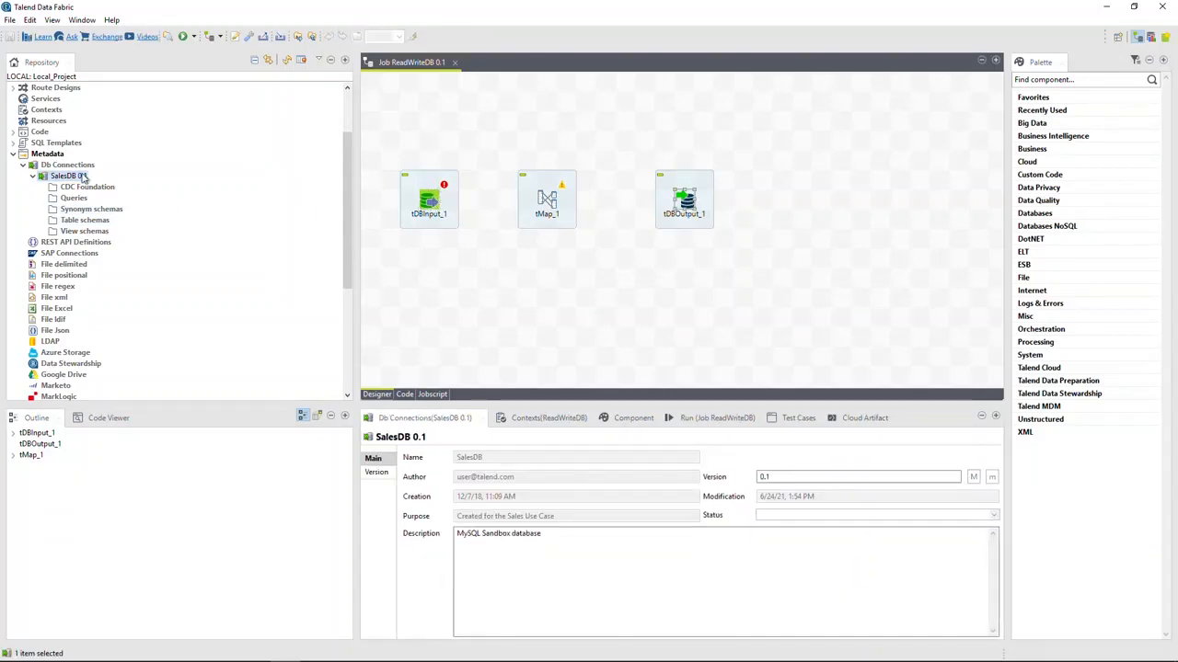
{"action": "right_click", "coordinate": [67, 176]}
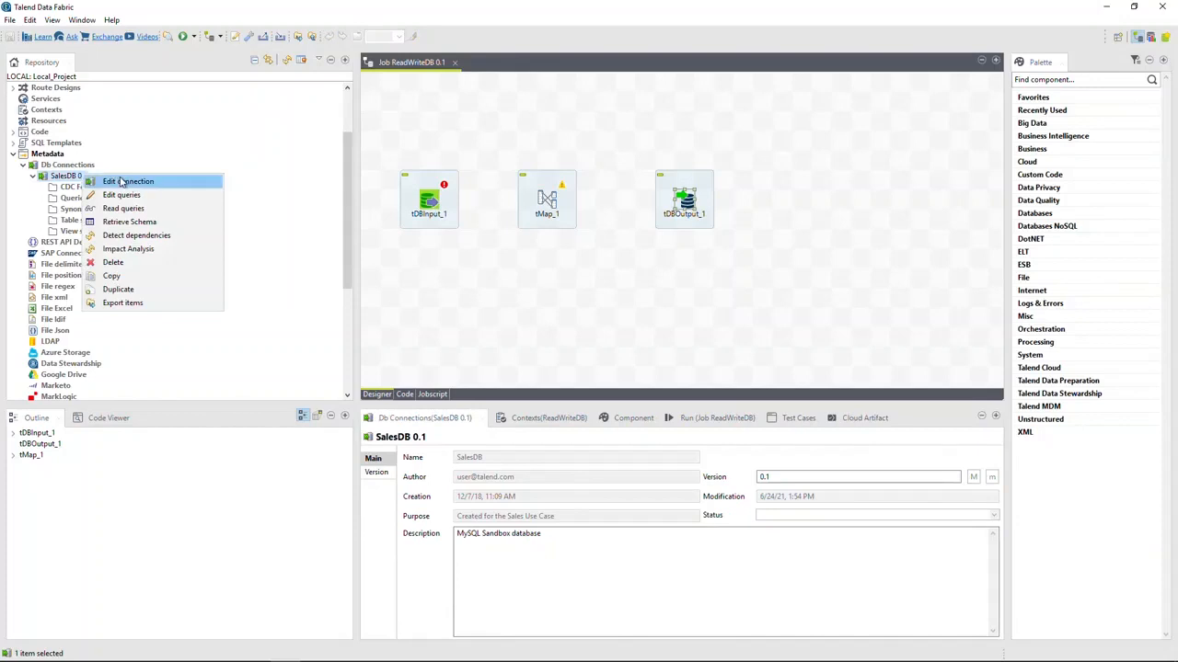
{"action": "left_click", "coordinate": [128, 181]}
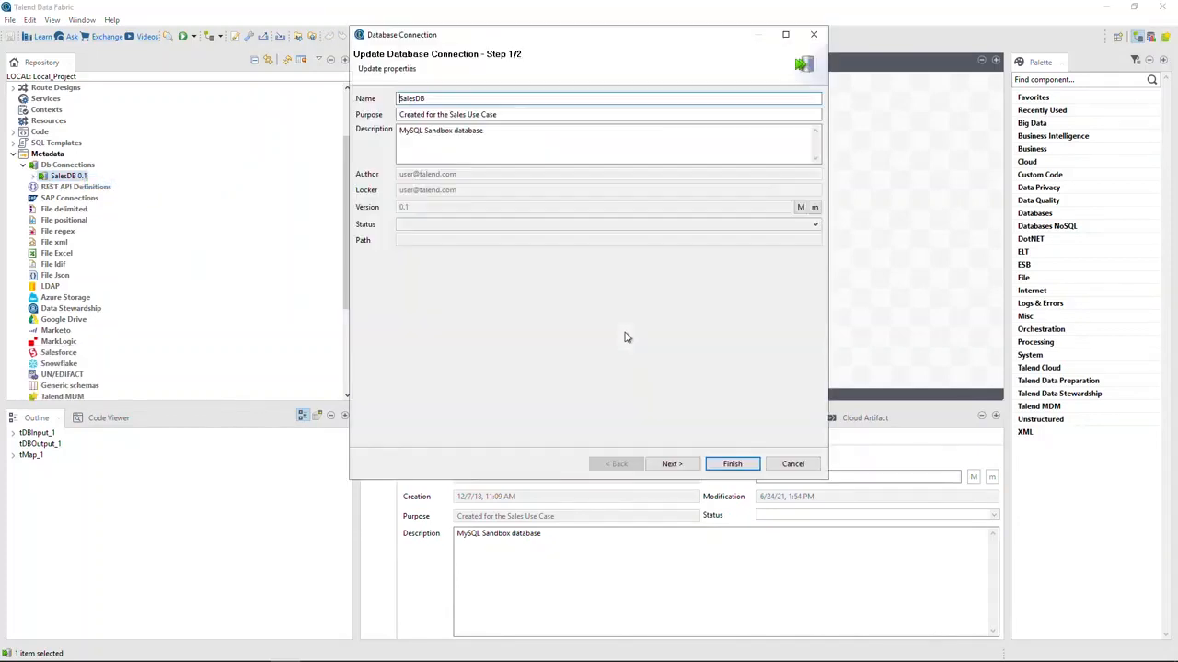
{"action": "left_click", "coordinate": [671, 464]}
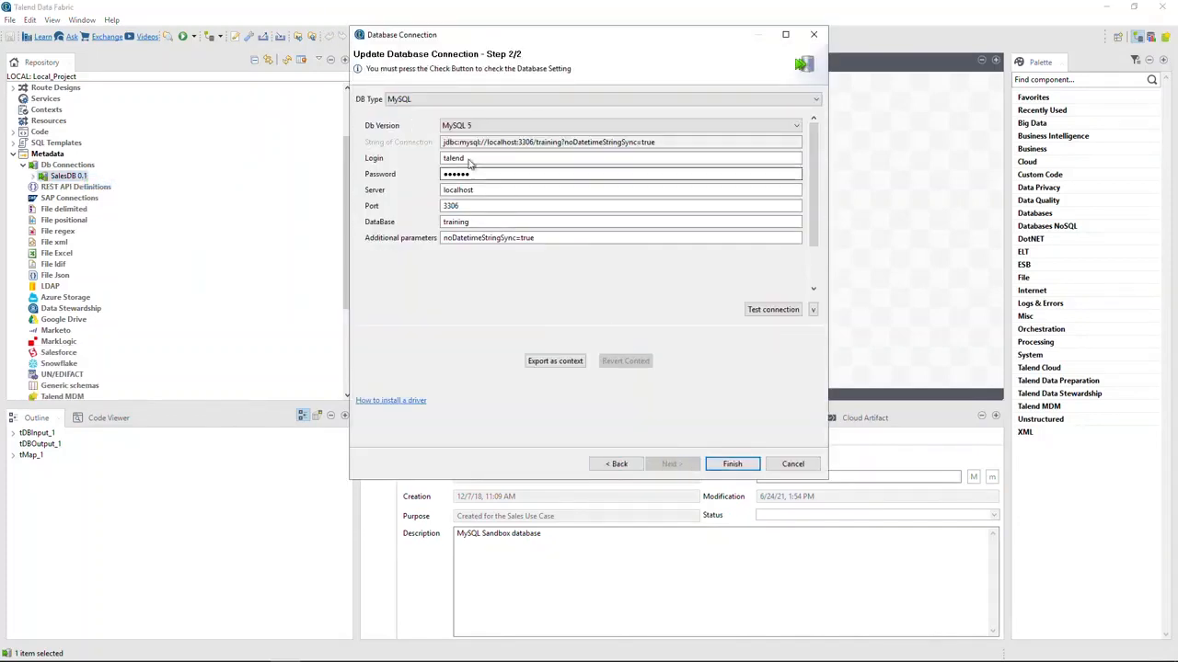
{"action": "left_click", "coordinate": [621, 222]}
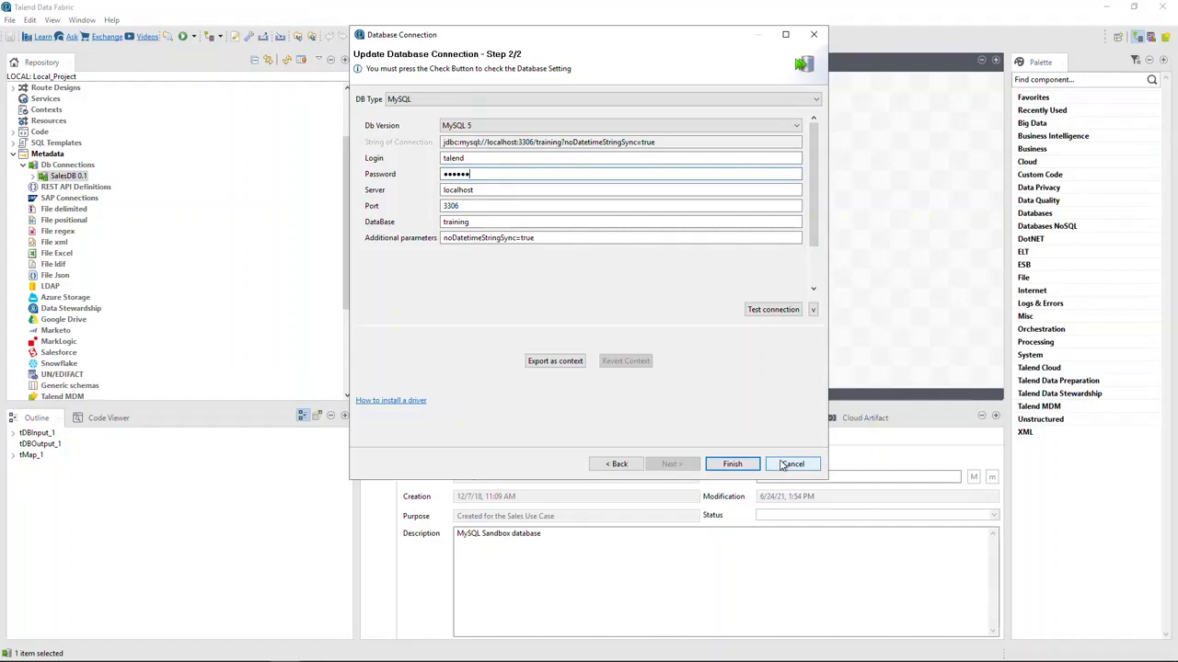
{"action": "left_click", "coordinate": [792, 464]}
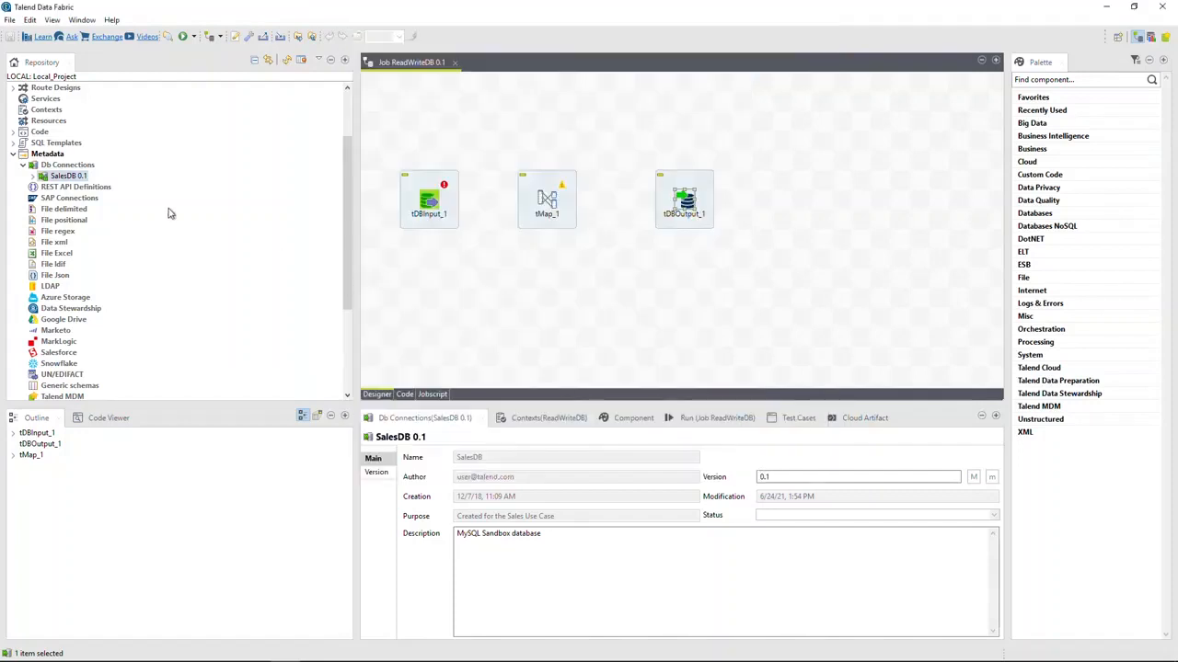
Start schema retrieval from SalesDB and select the customers_retail table in the training catalog
{"action": "right_click", "coordinate": [68, 176]}
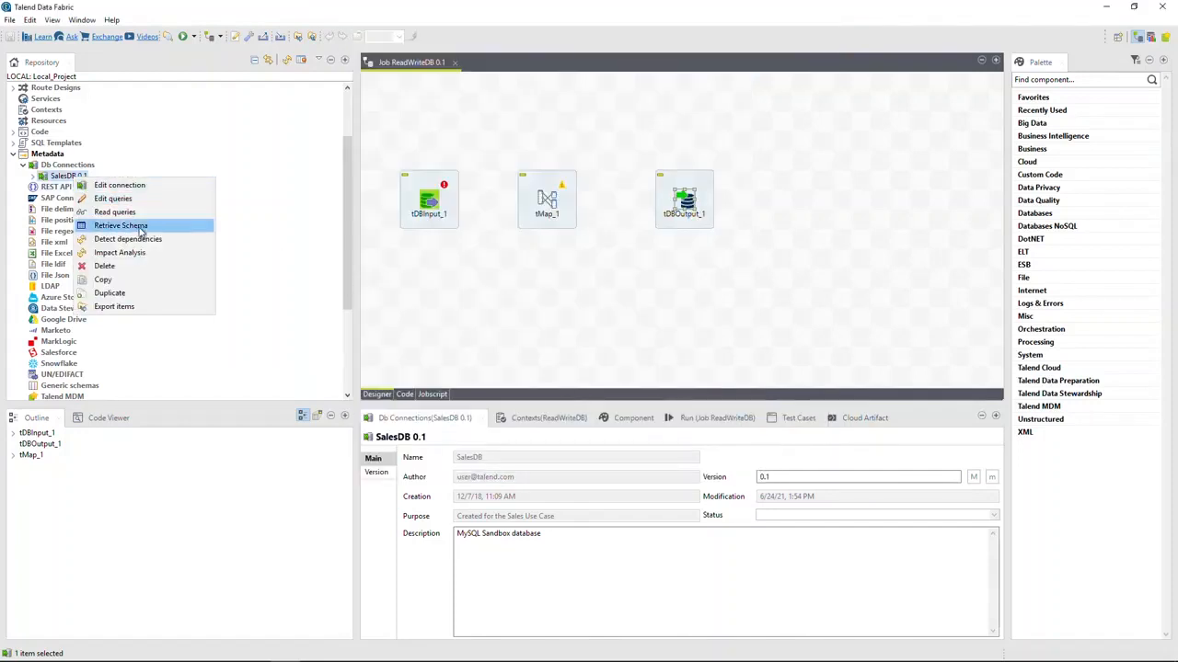
{"action": "left_click", "coordinate": [120, 225]}
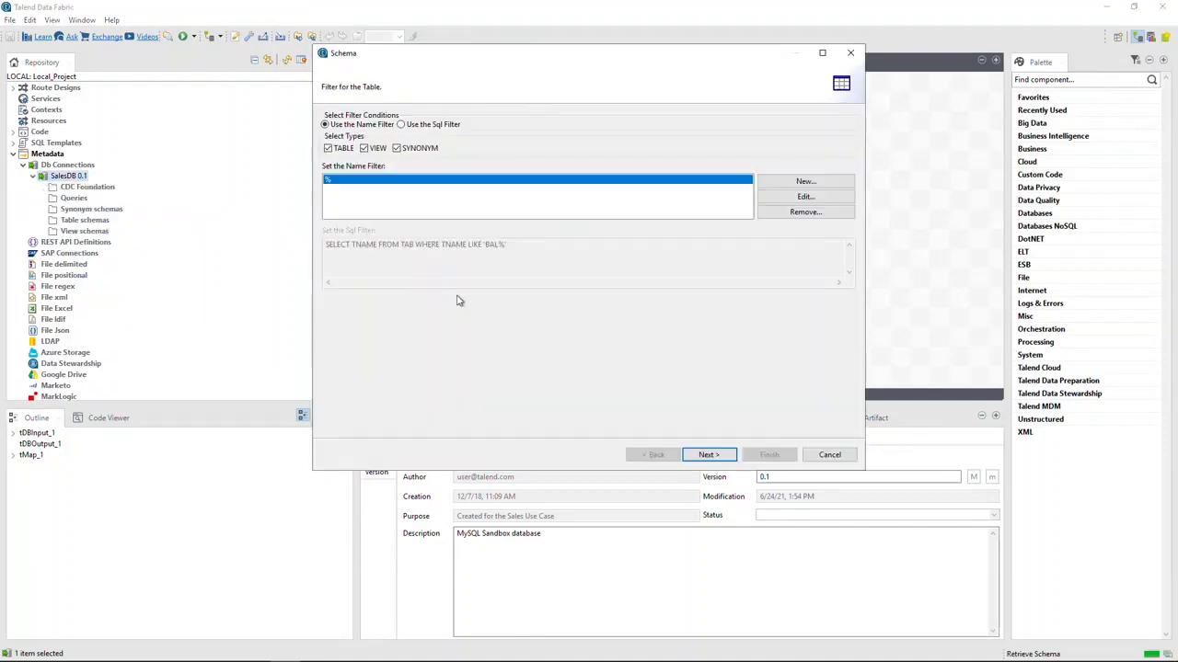
{"action": "mouse_move", "coordinate": [490, 275]}
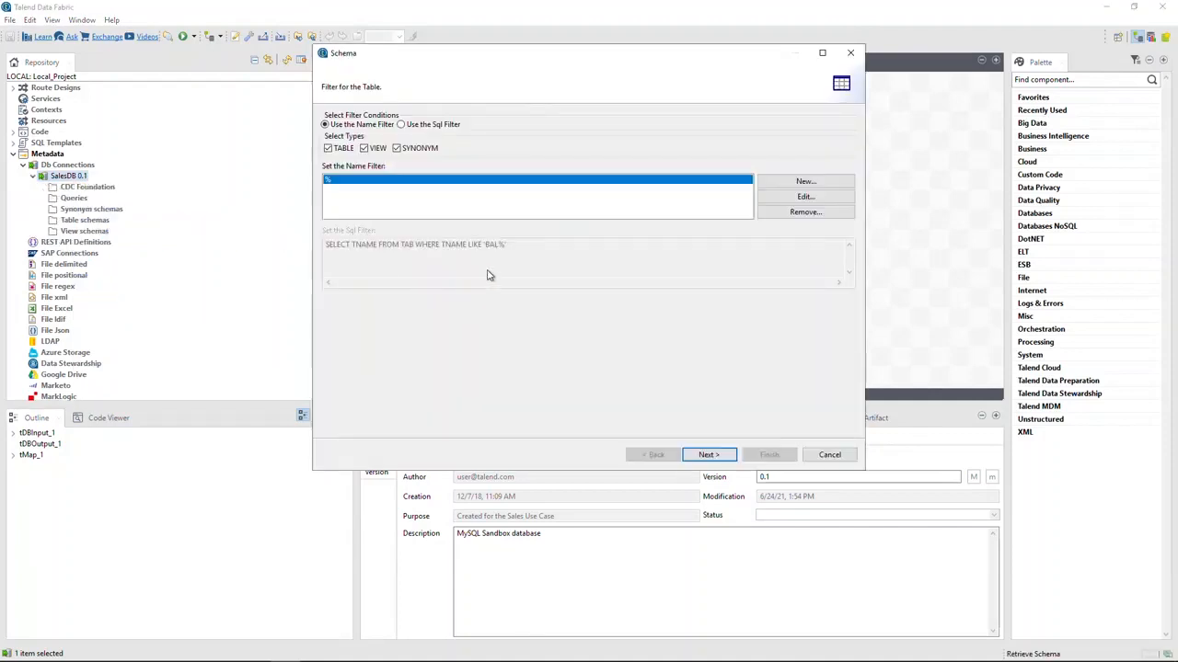
{"action": "mouse_move", "coordinate": [622, 347]}
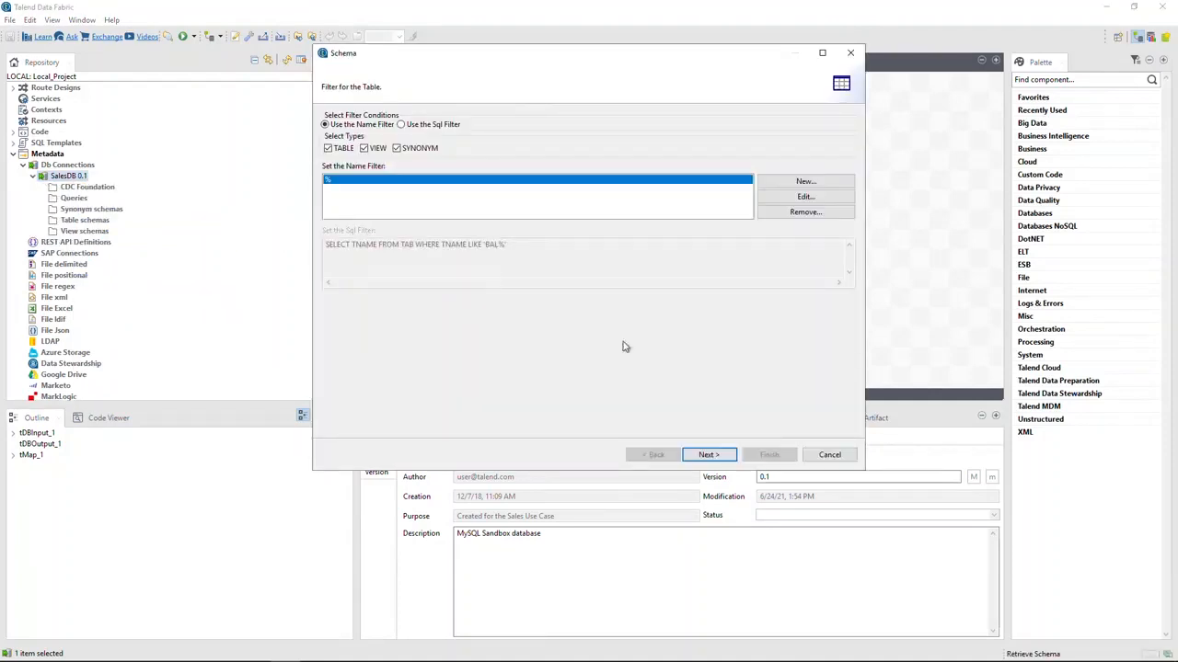
{"action": "left_click", "coordinate": [708, 454]}
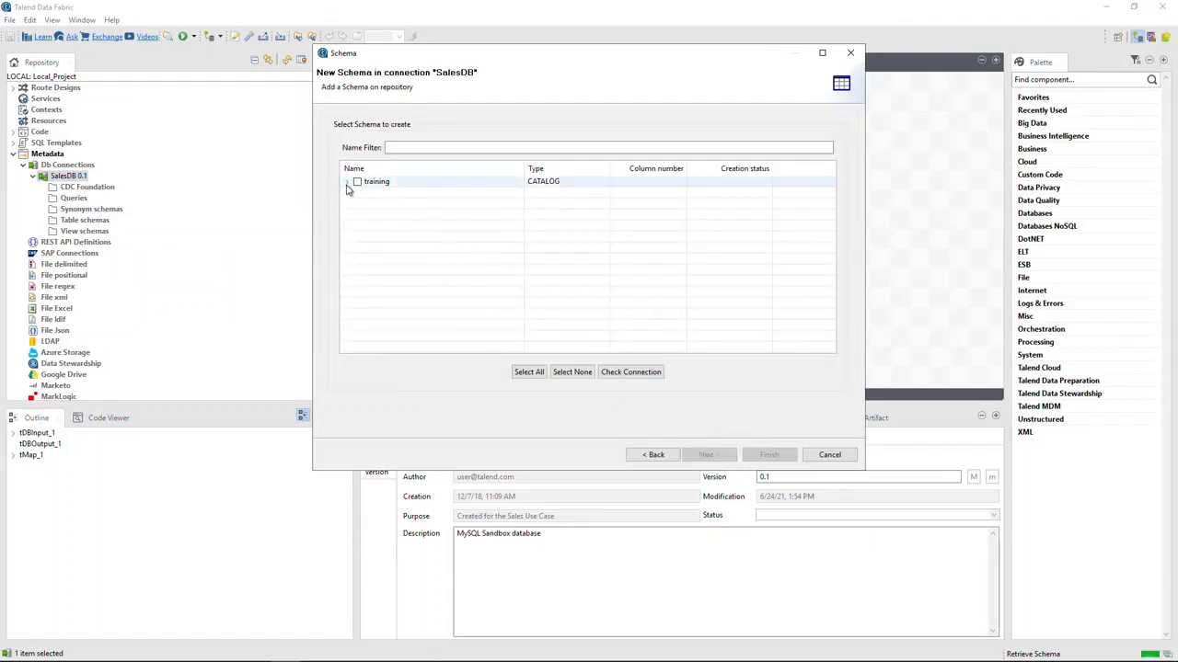
{"action": "left_click", "coordinate": [347, 181]}
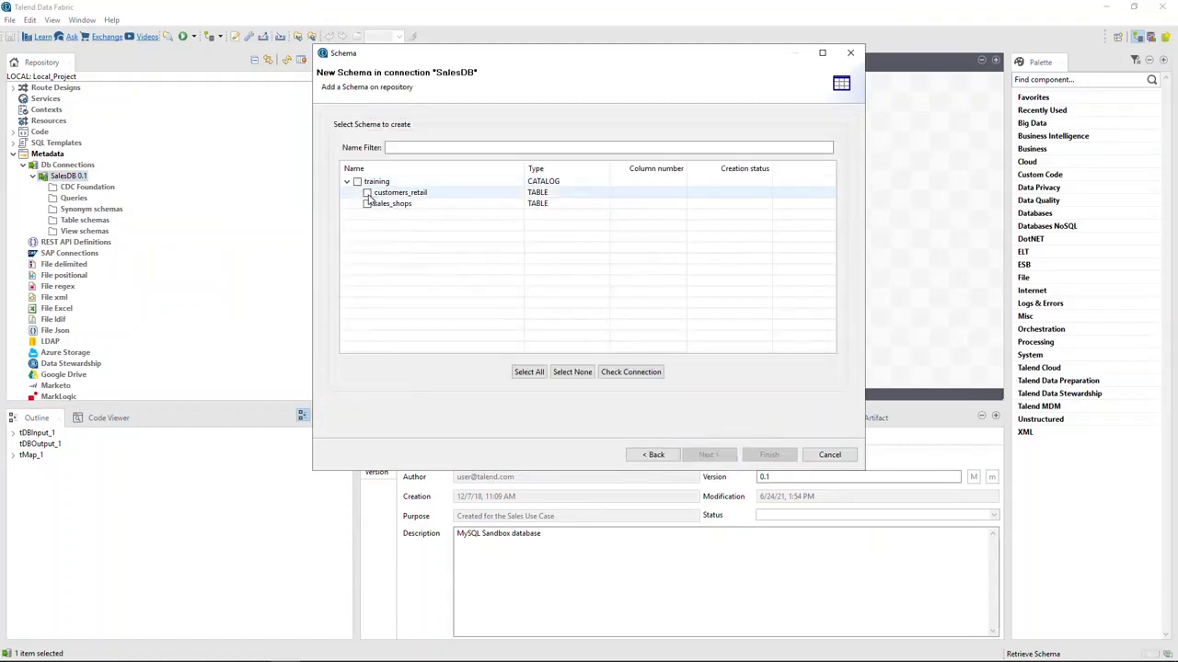
{"action": "left_click", "coordinate": [366, 192]}
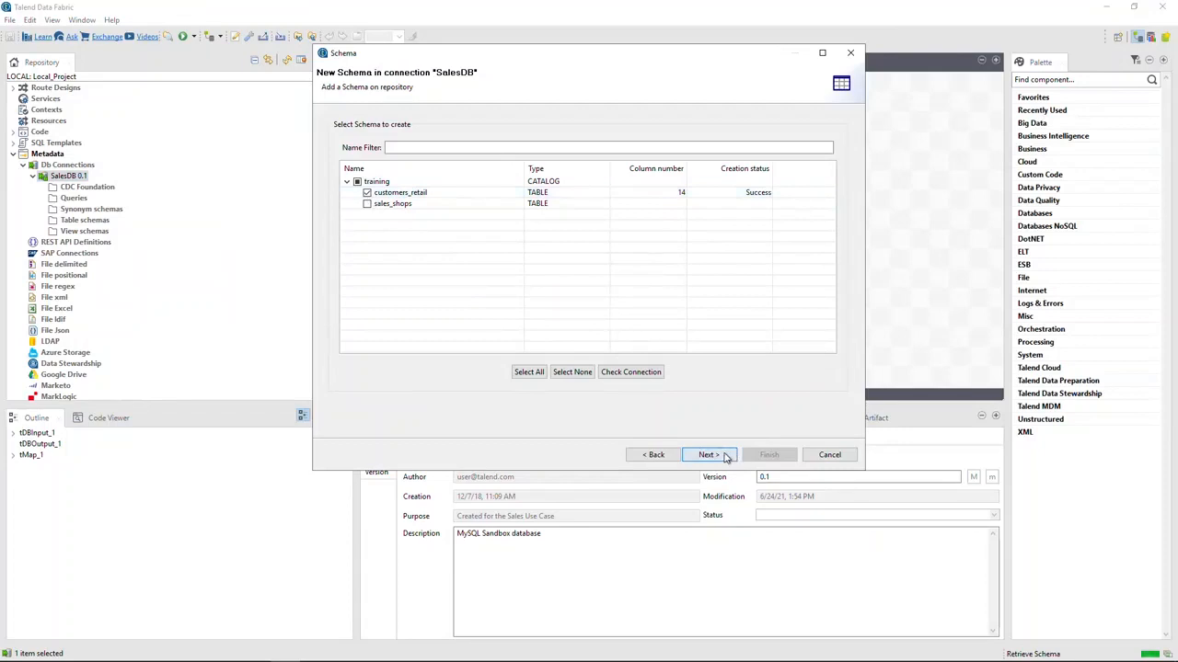
Finish retrieving the customers_retail schema and expand SalesDB's Table schemas
{"action": "left_click", "coordinate": [708, 455]}
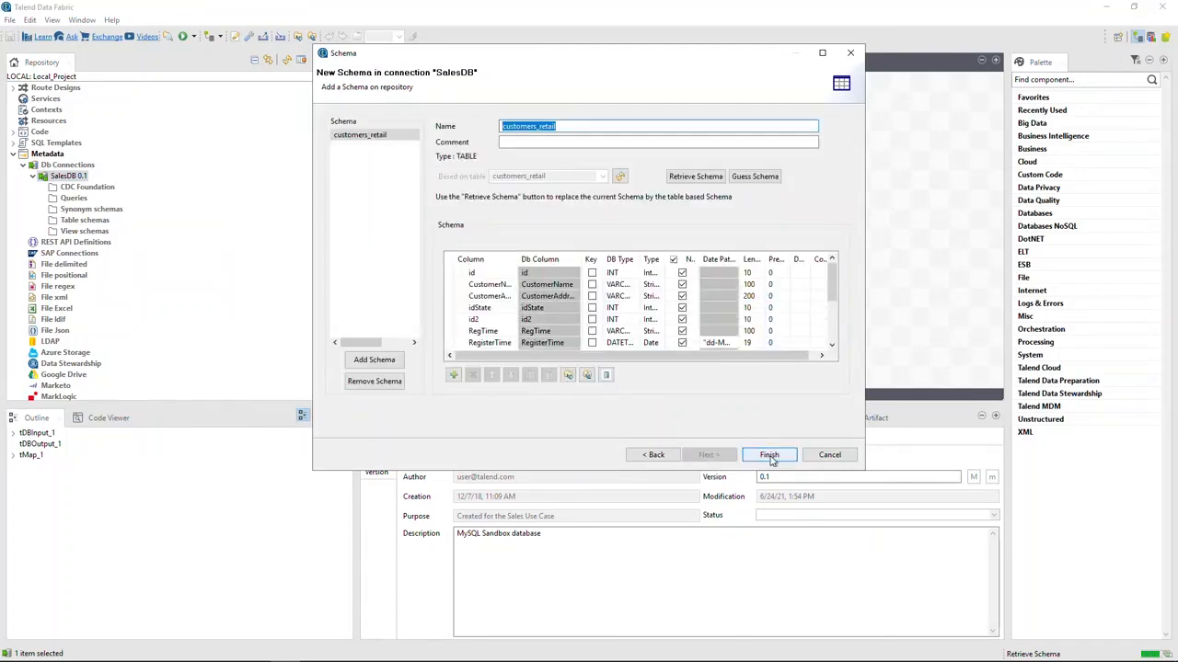
{"action": "left_click", "coordinate": [768, 455]}
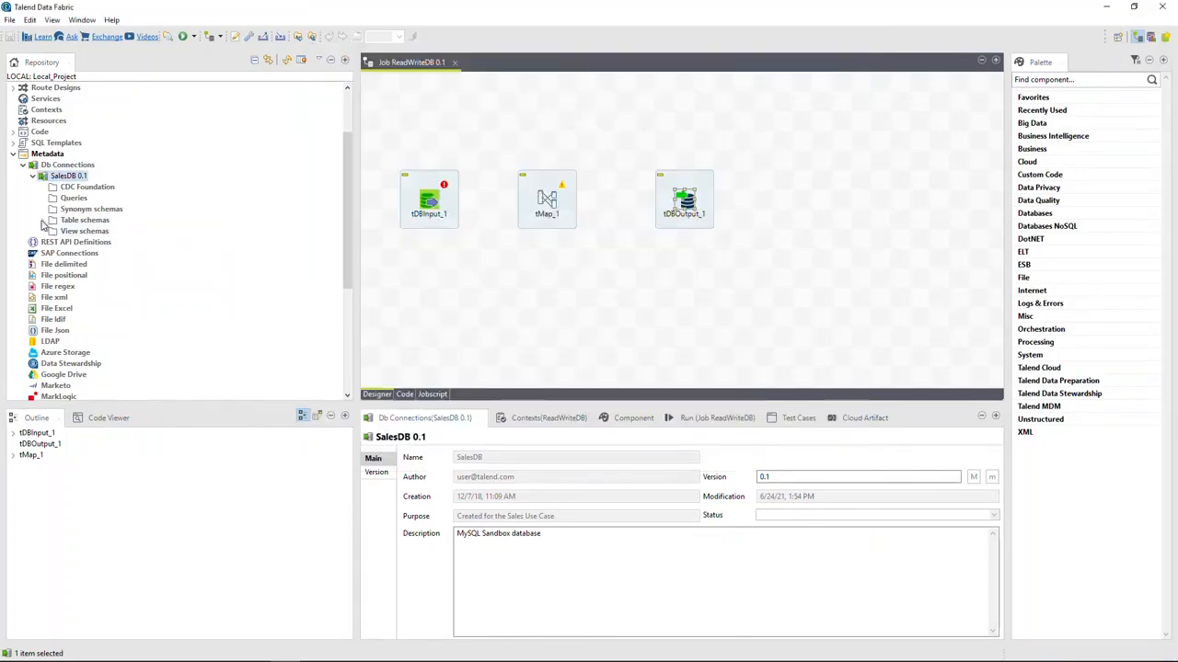
{"action": "left_click", "coordinate": [52, 220]}
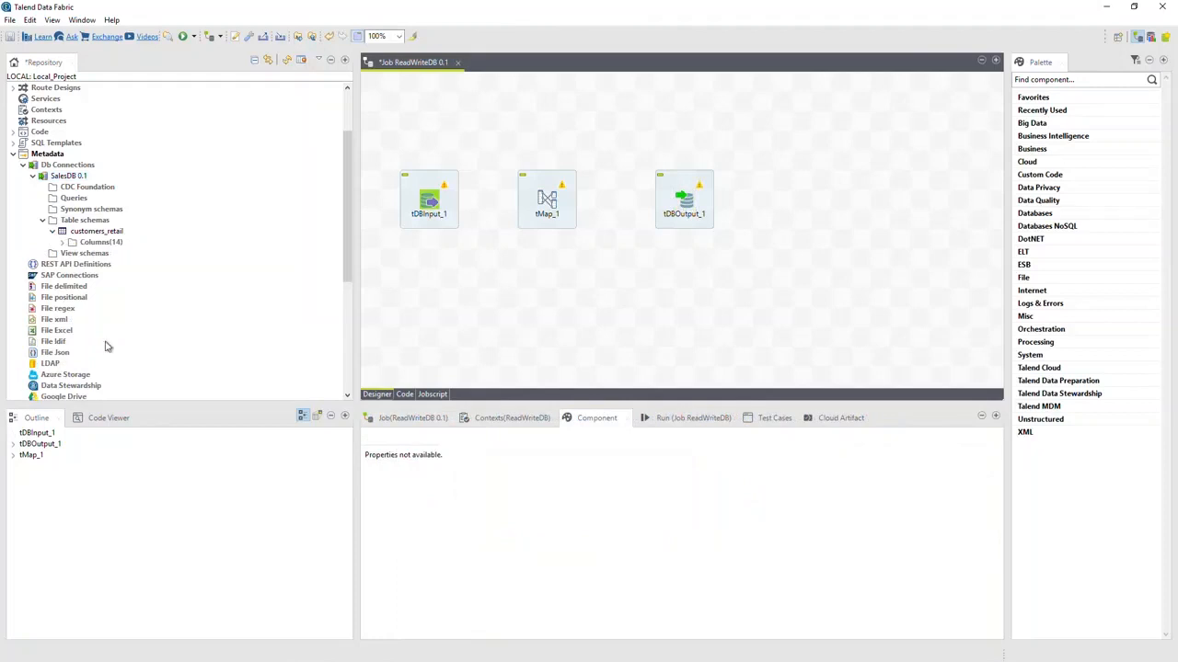
Apply the SalesDB customers_retail repository metadata to tDBInput_1's connection, schema and table
{"action": "left_click", "coordinate": [429, 198]}
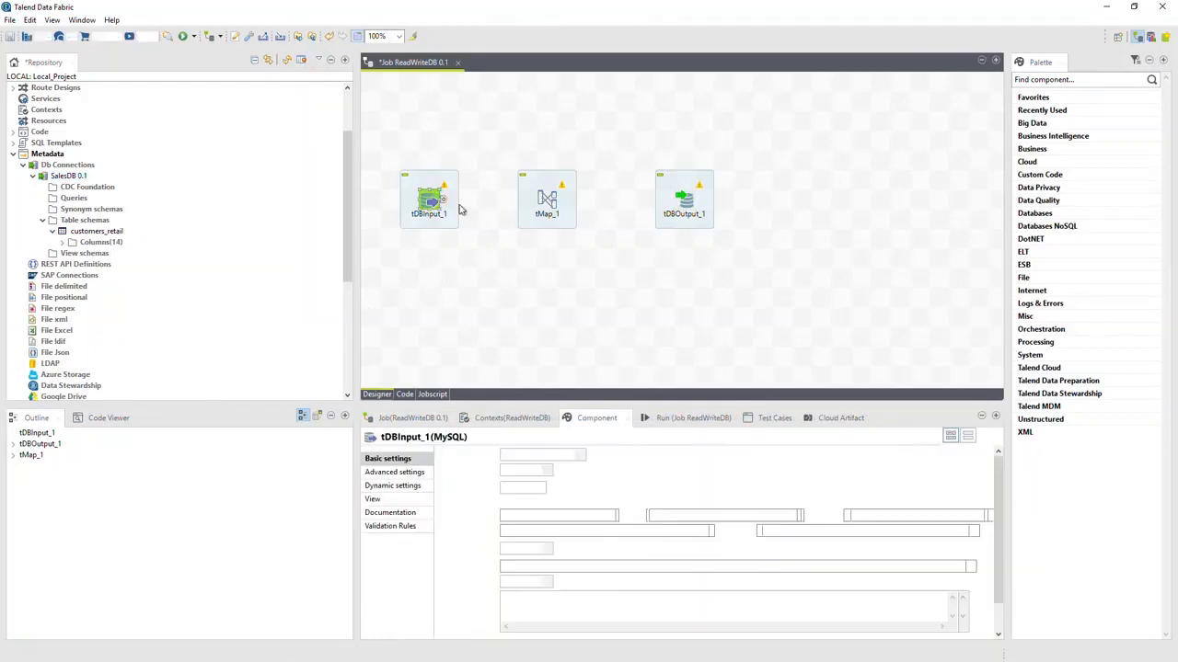
{"action": "left_click", "coordinate": [428, 197]}
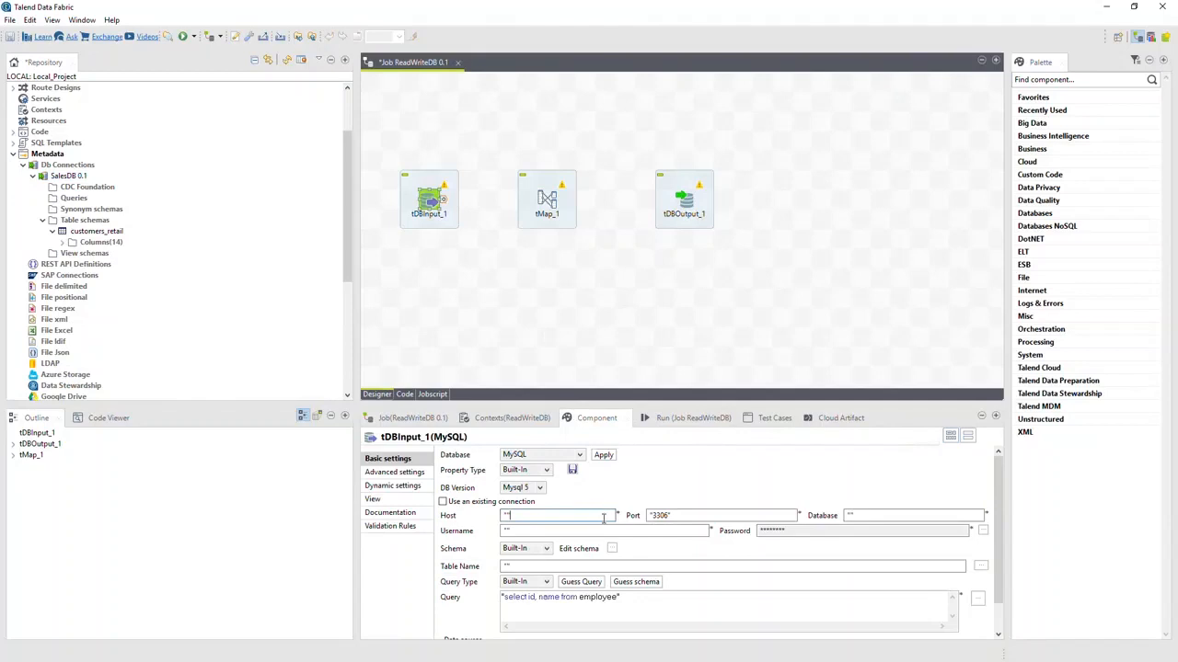
{"action": "left_click", "coordinate": [910, 515]}
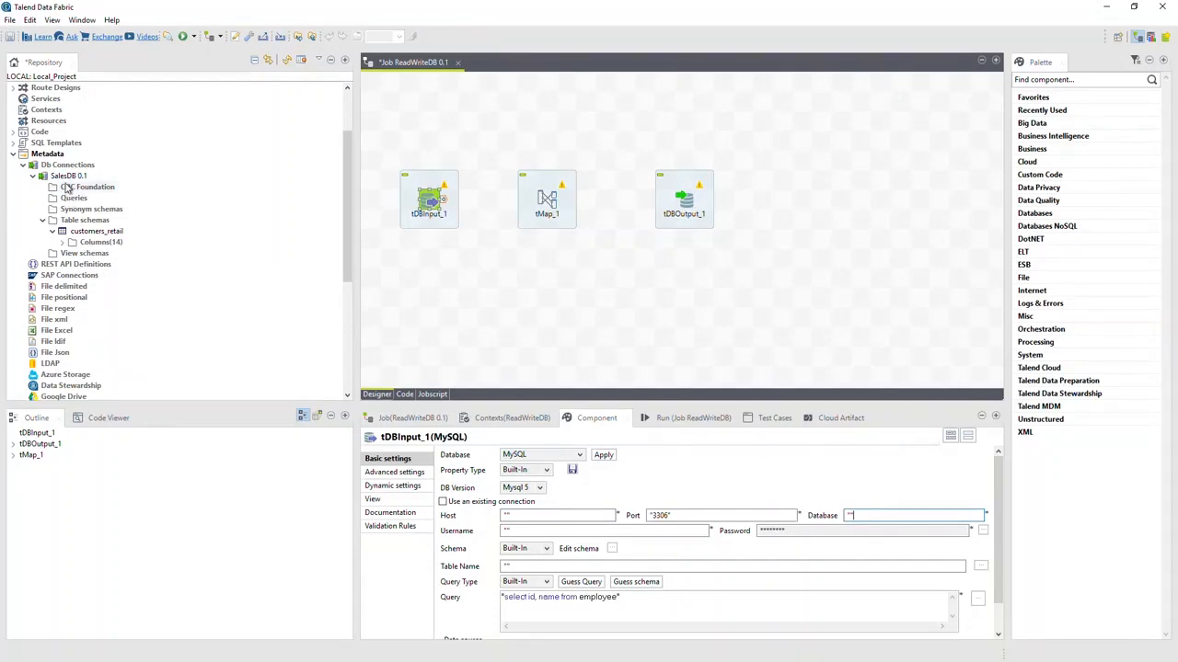
{"action": "left_click", "coordinate": [69, 176]}
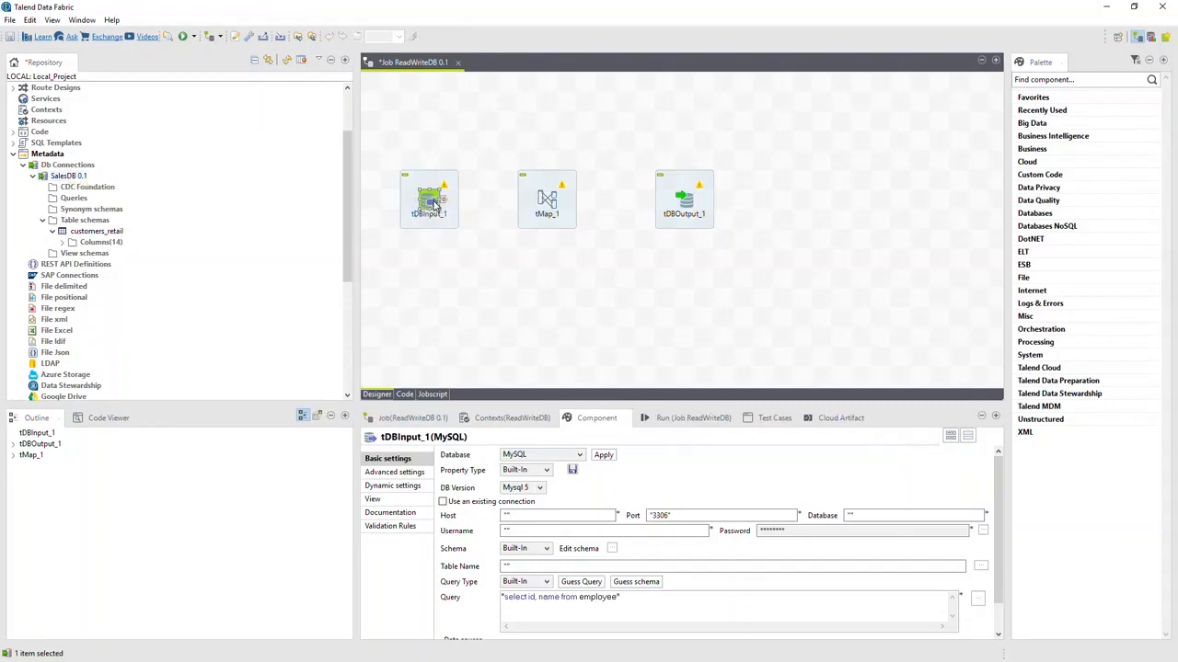
{"action": "left_click", "coordinate": [547, 470]}
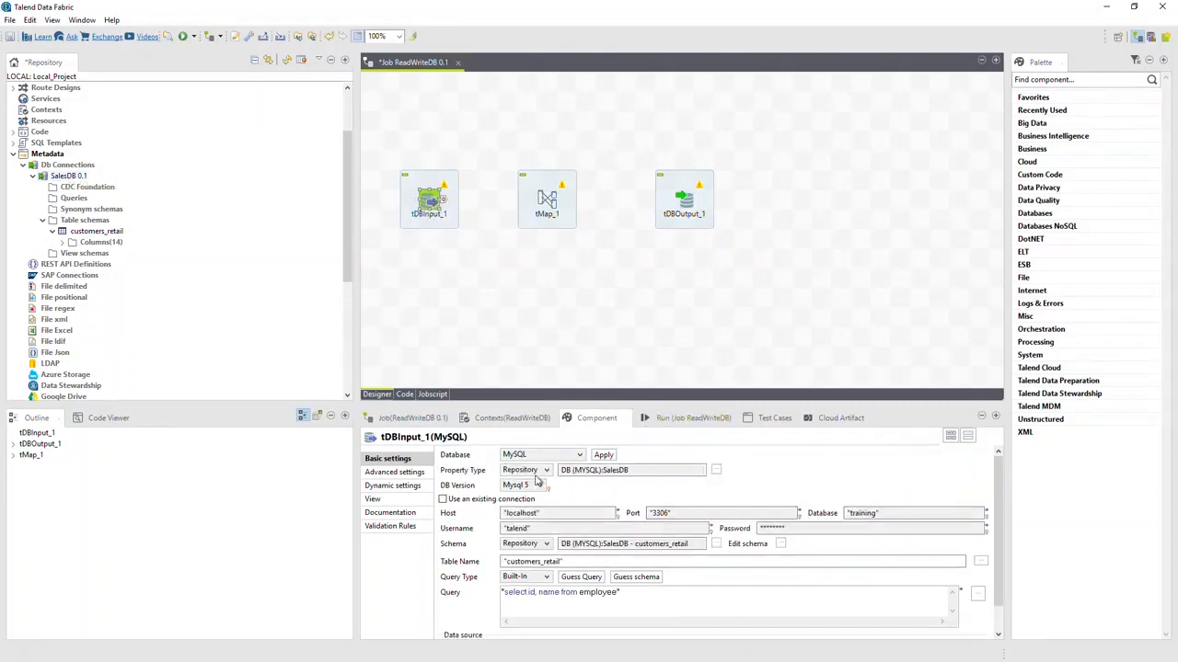
{"action": "mouse_move", "coordinate": [543, 470]}
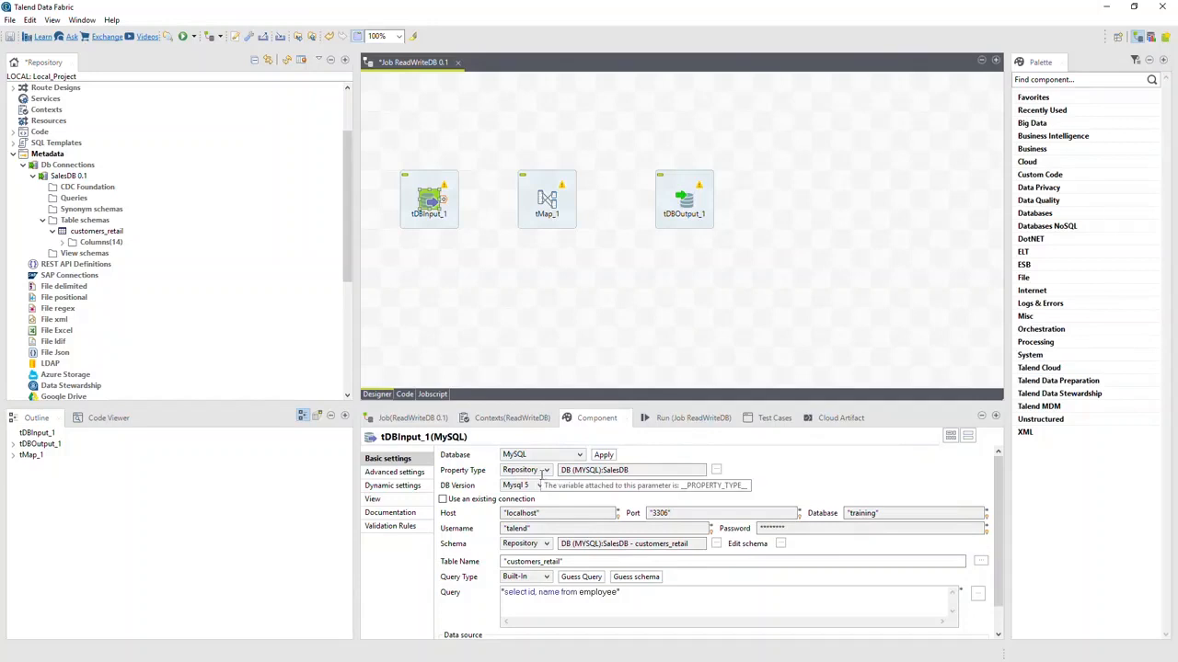
{"action": "mouse_move", "coordinate": [616, 515]}
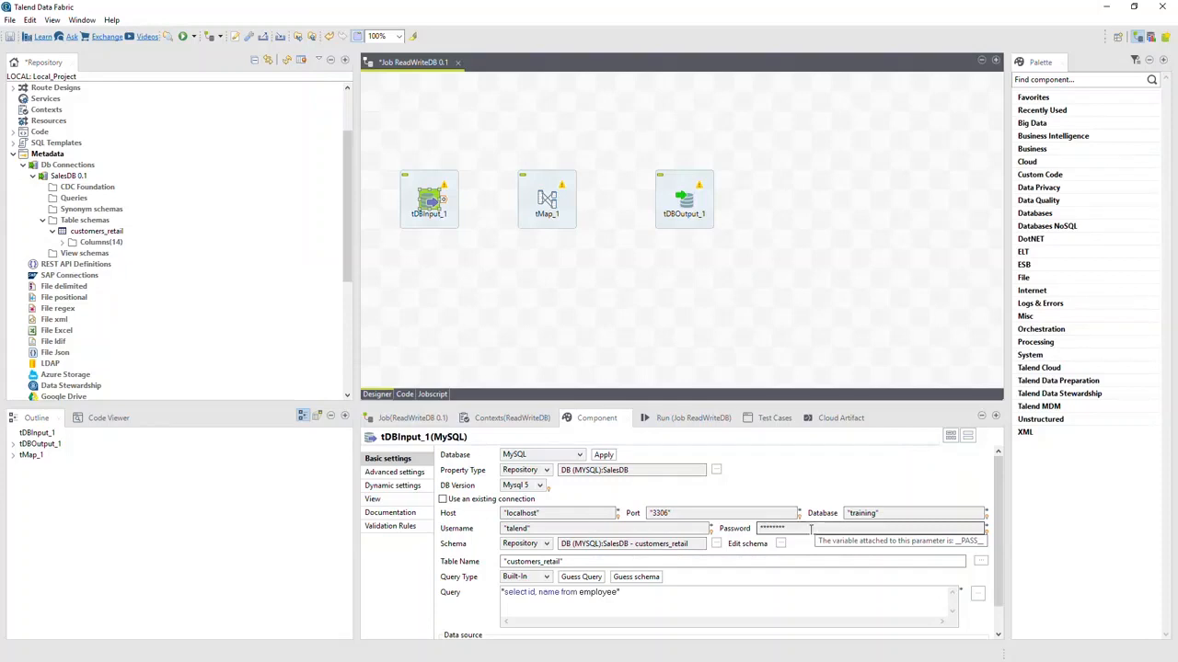
Set tDBOutput_1's Property Type to Repository and choose the SalesDB connection
{"action": "left_click", "coordinate": [684, 198]}
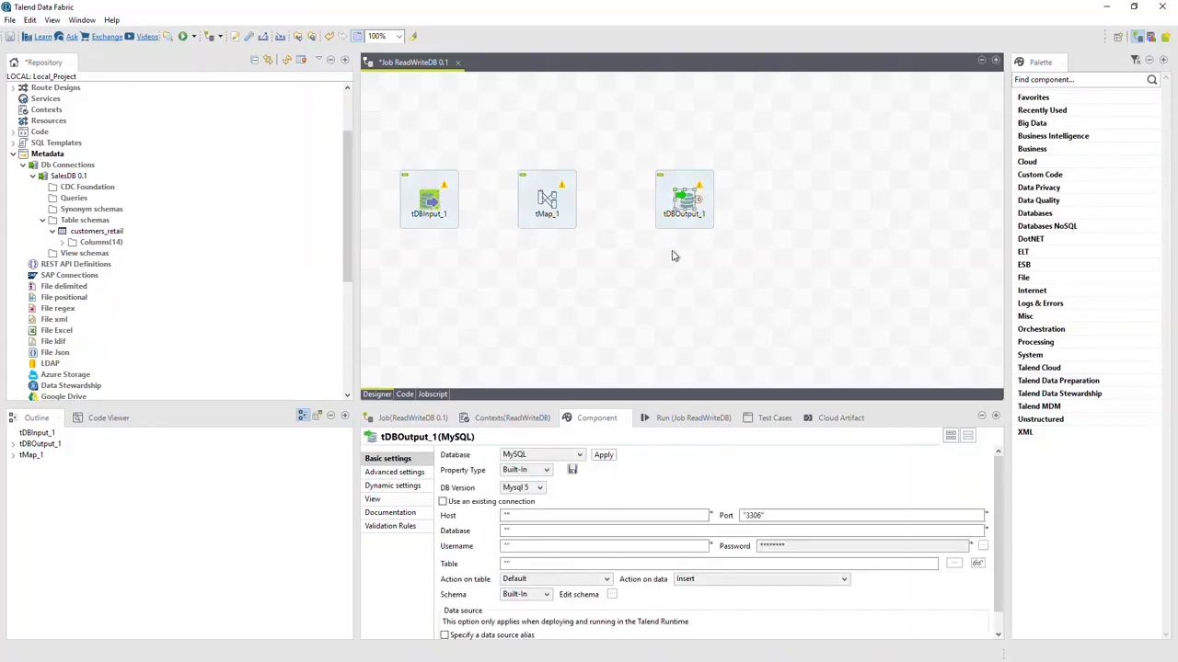
{"action": "mouse_move", "coordinate": [548, 474]}
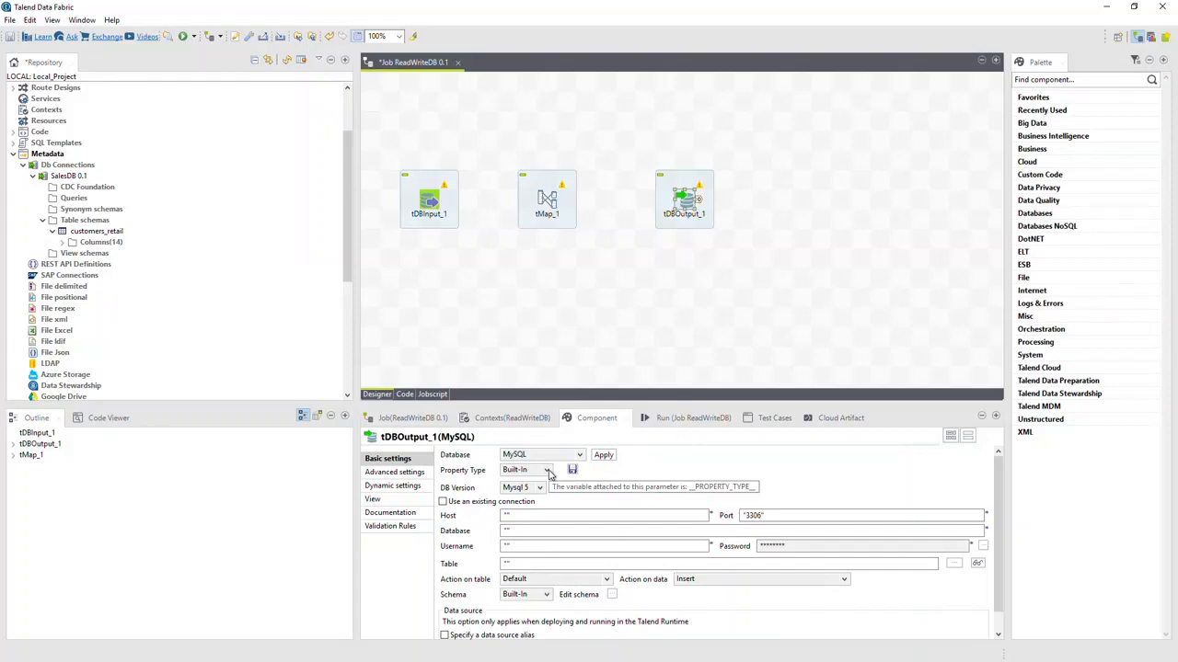
{"action": "left_click", "coordinate": [546, 470]}
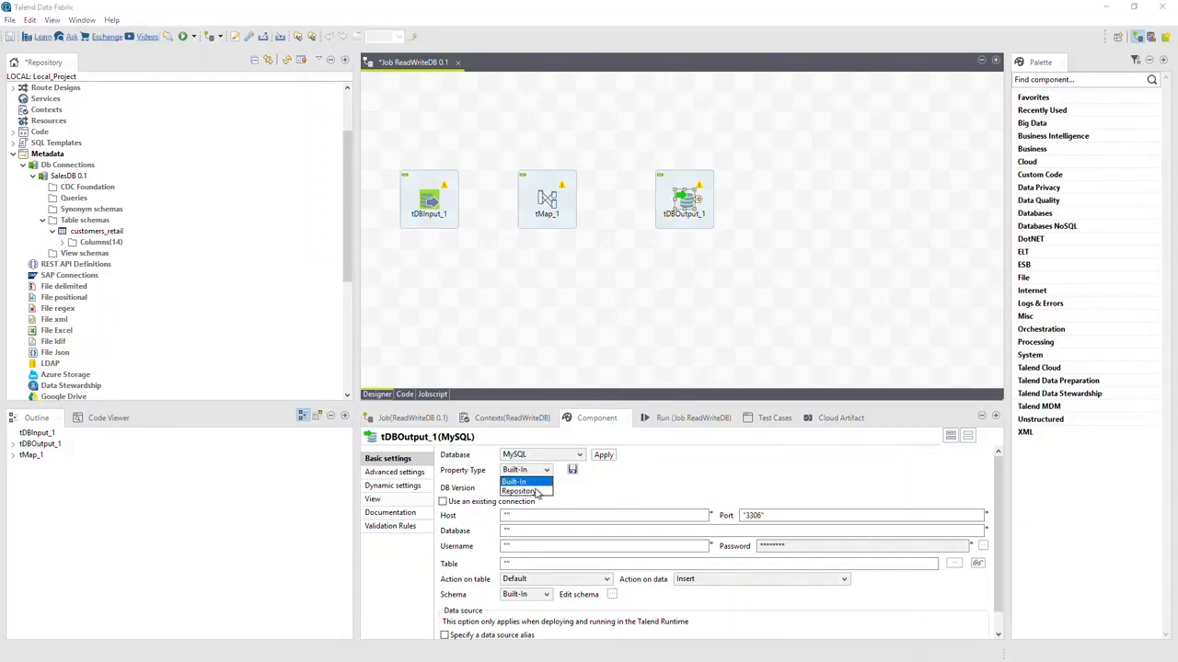
{"action": "left_click", "coordinate": [518, 490]}
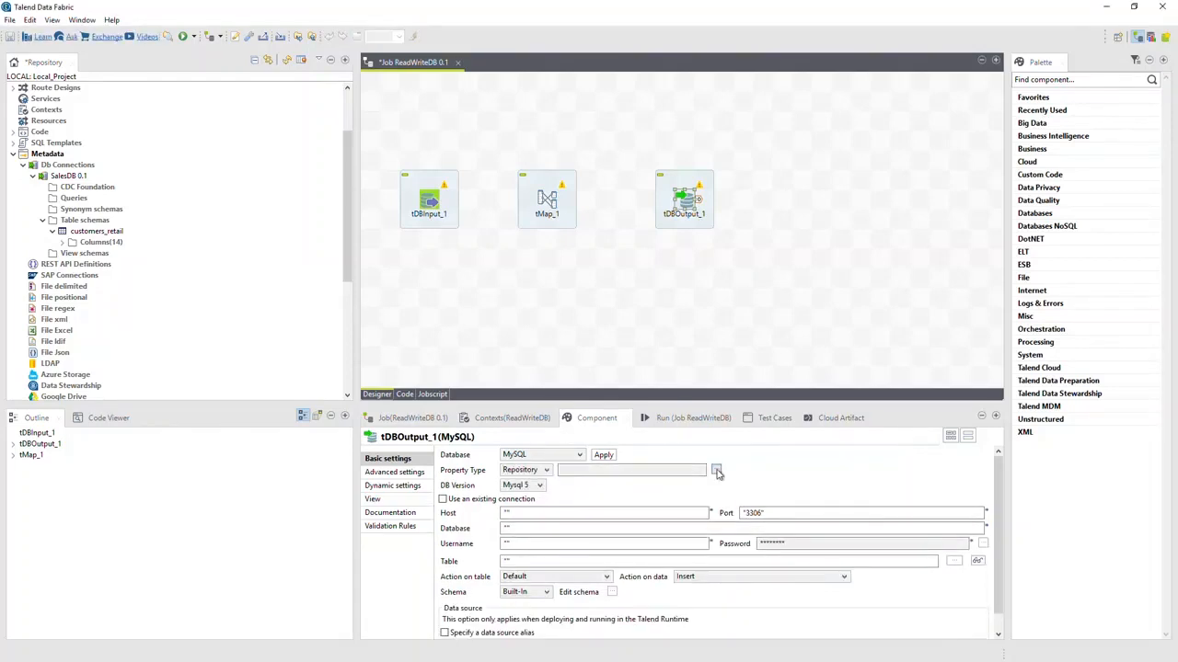
{"action": "left_click", "coordinate": [717, 471]}
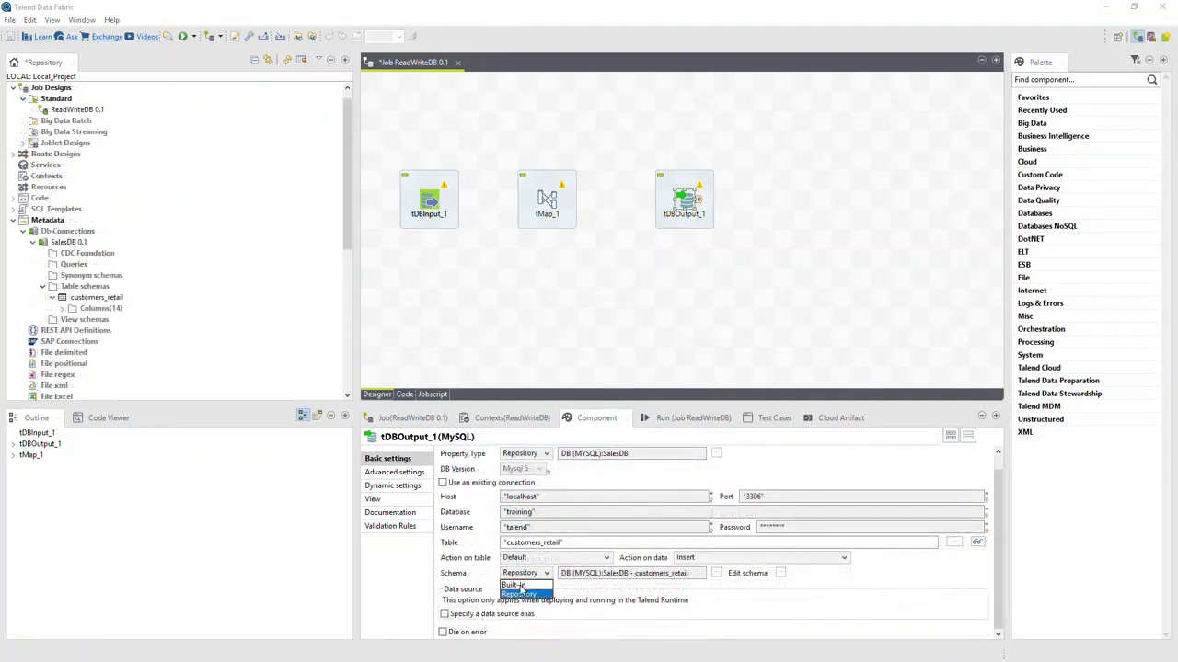
Switch tDBOutput_1's schema to Built-In and close the schema editor
{"action": "left_click", "coordinate": [779, 572]}
{"action": "type", "text": "Fu"}
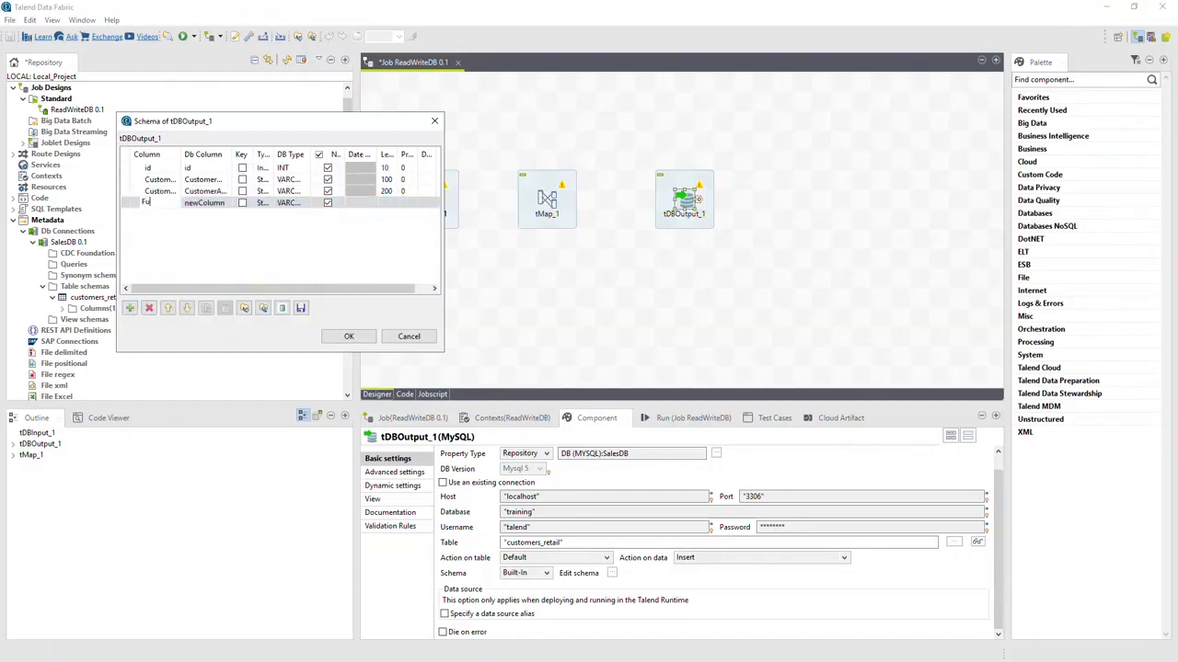
{"action": "left_click", "coordinate": [348, 336]}
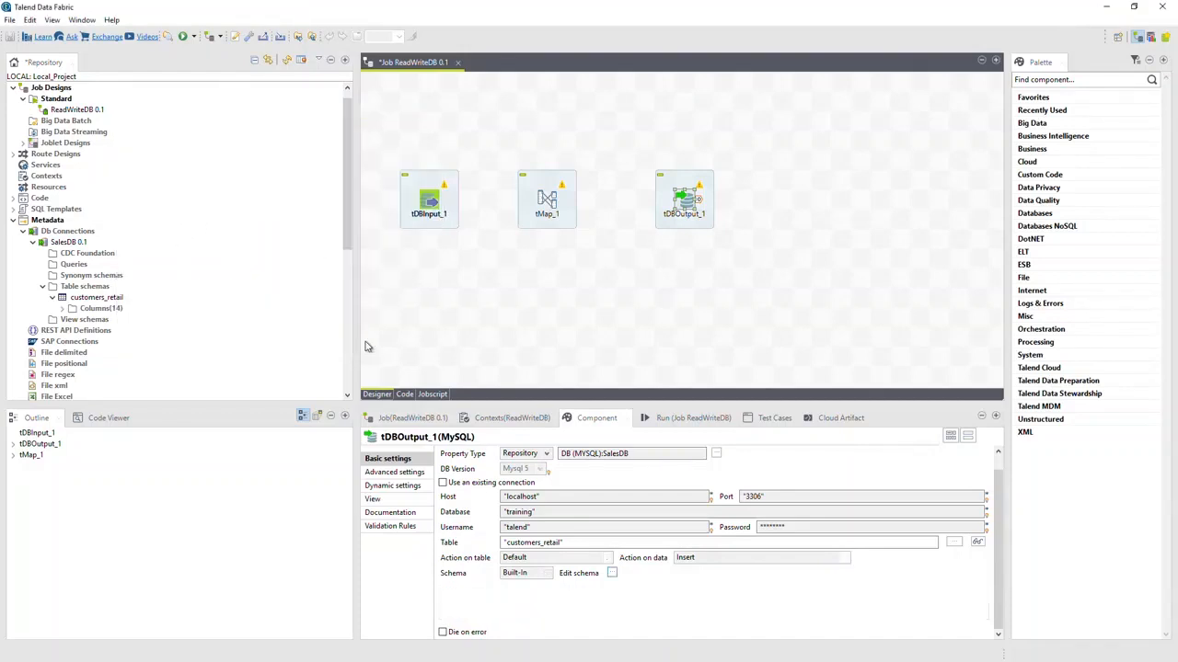